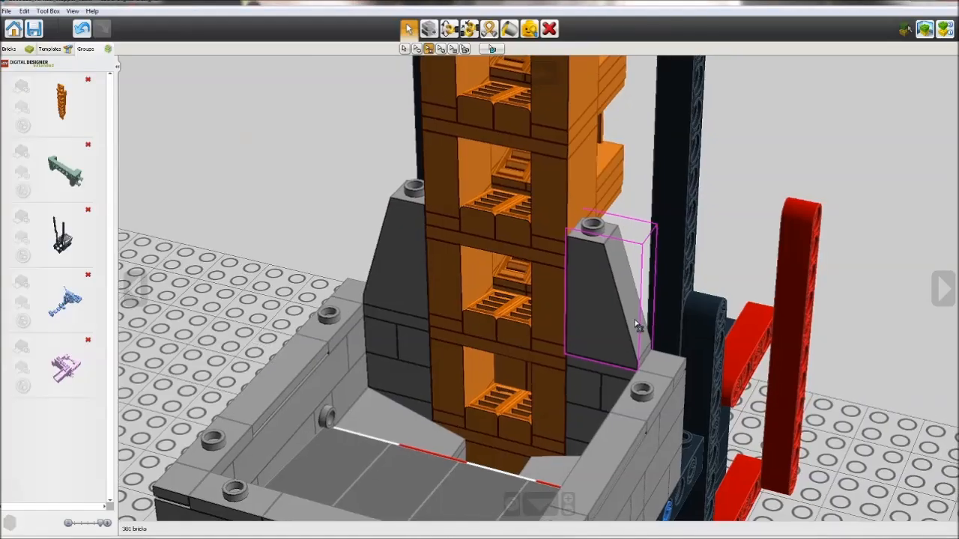
pyautogui.moveTo(634, 324); pyautogui.dragTo(629, 352)
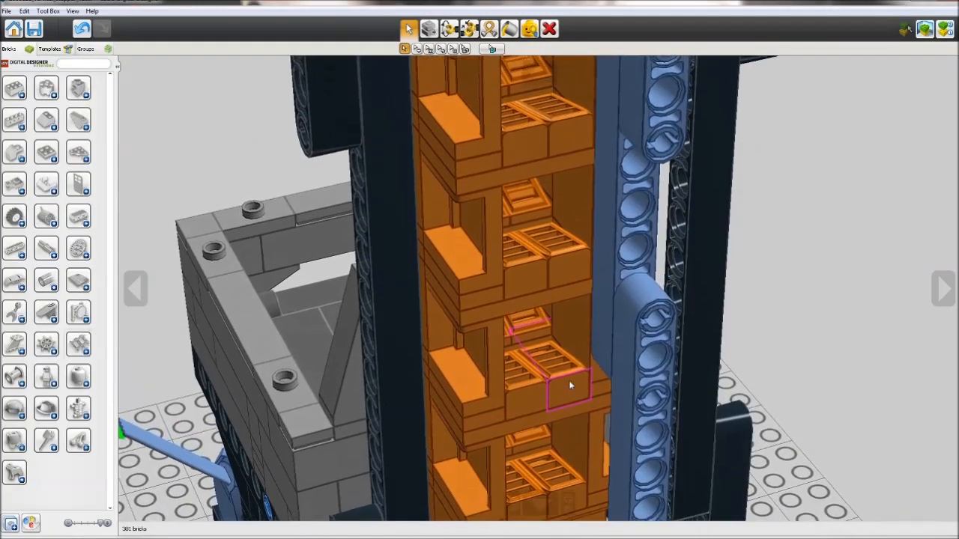
pyautogui.moveTo(569, 385); pyautogui.dragTo(569, 418)
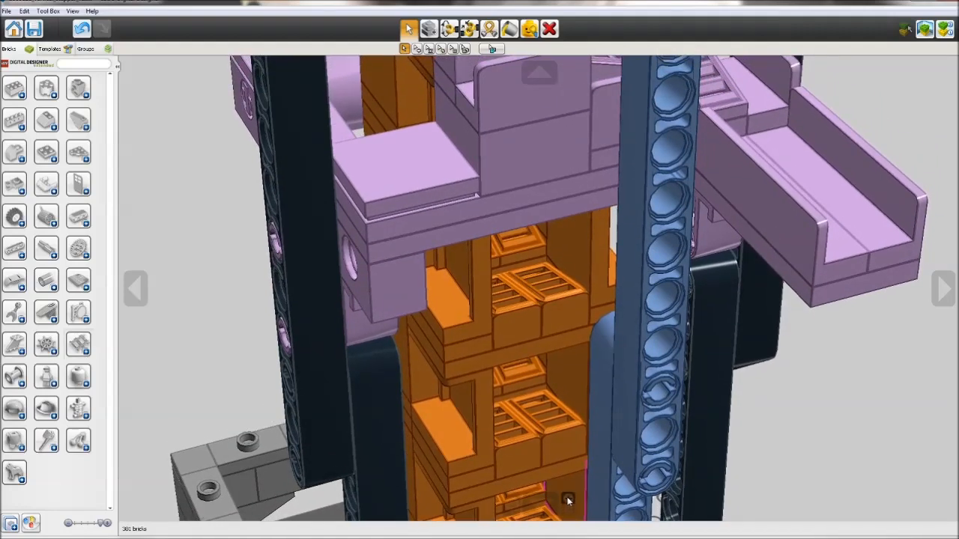
pyautogui.scroll(-3)
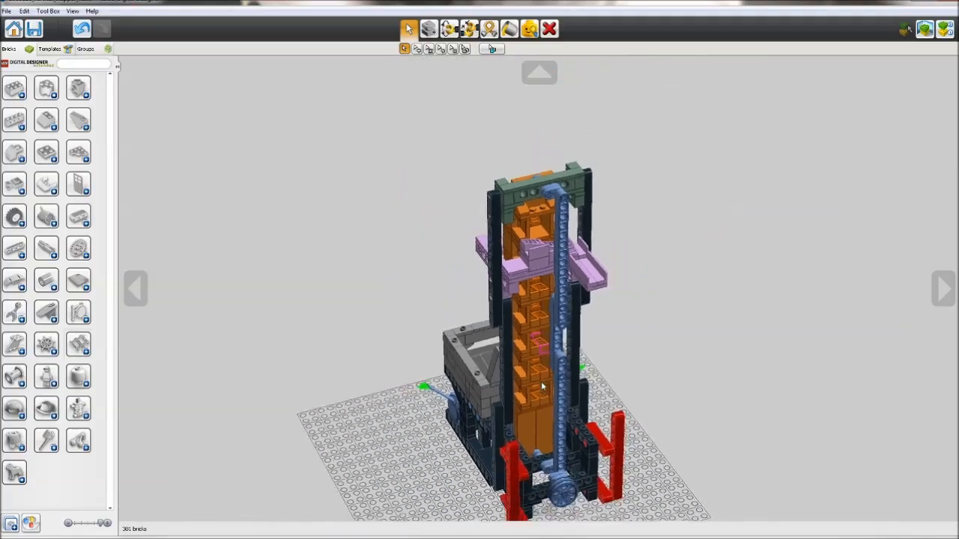